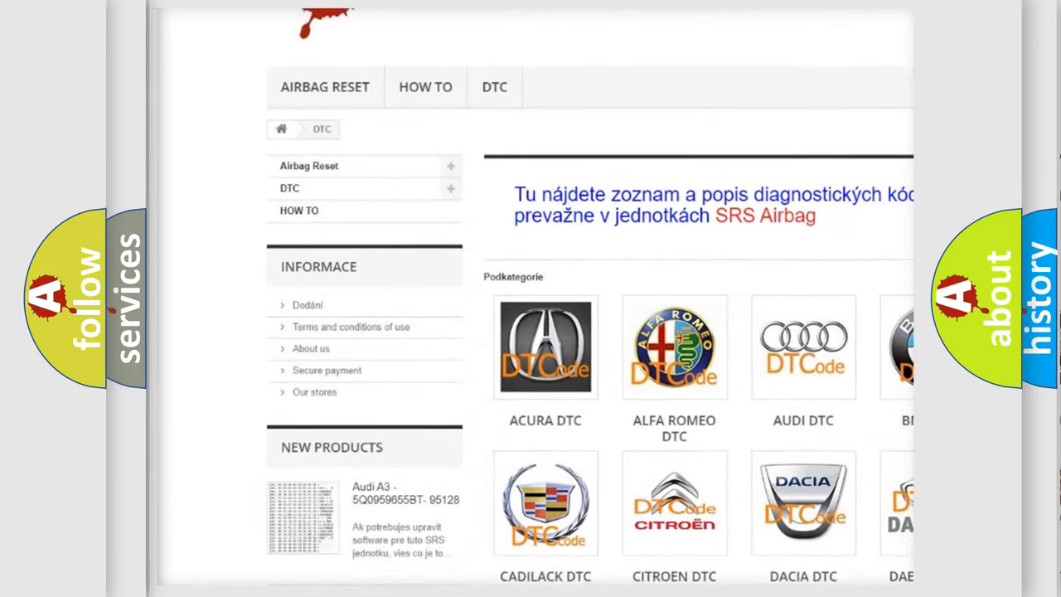
{"action": "scroll", "scroll_direction": "down", "scroll_amount": 3}
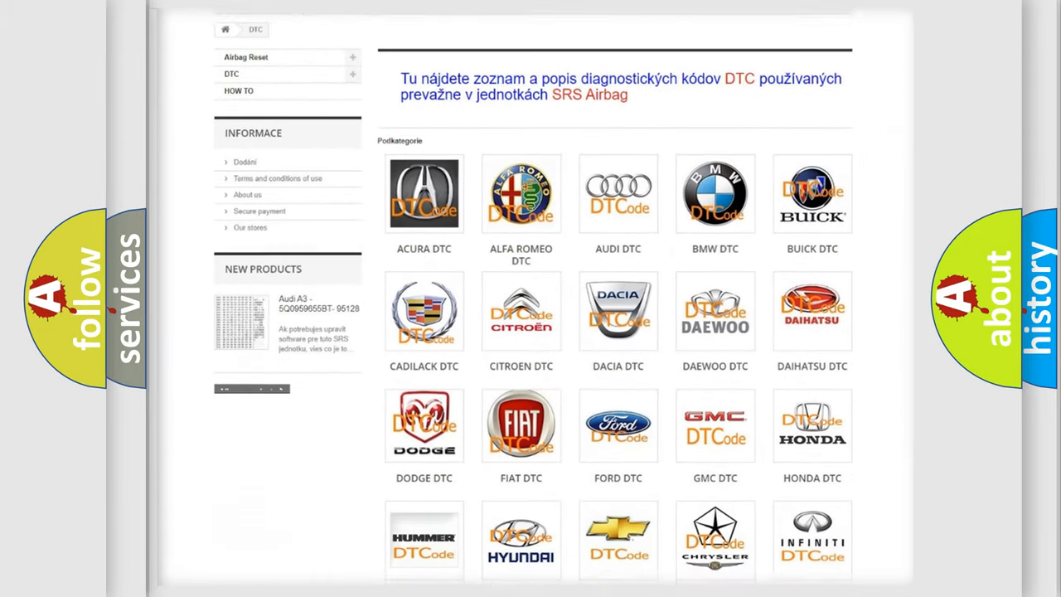
{"action": "scroll", "scroll_direction": "down", "scroll_amount": 3}
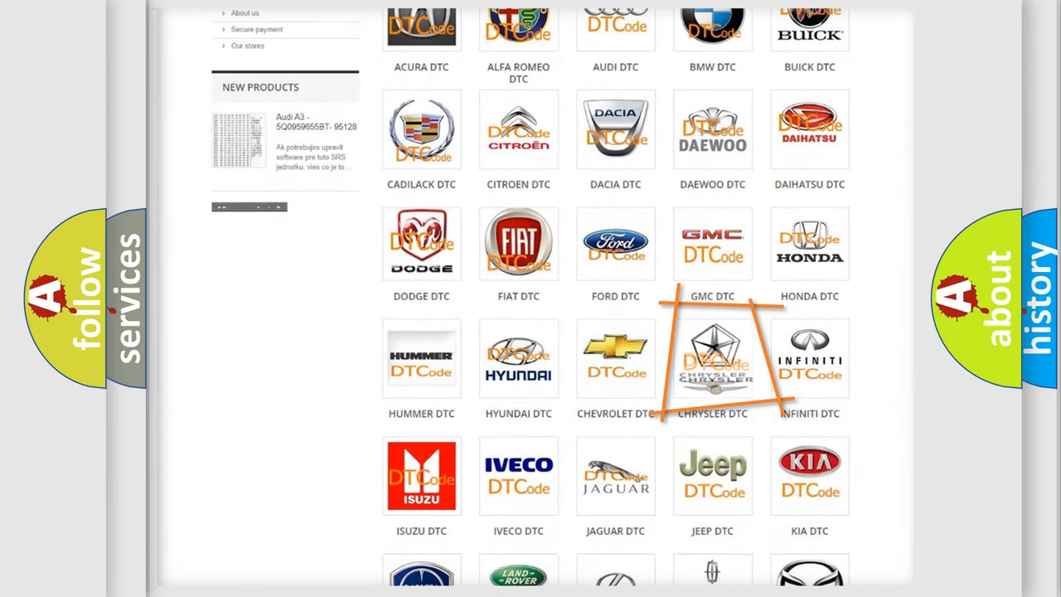